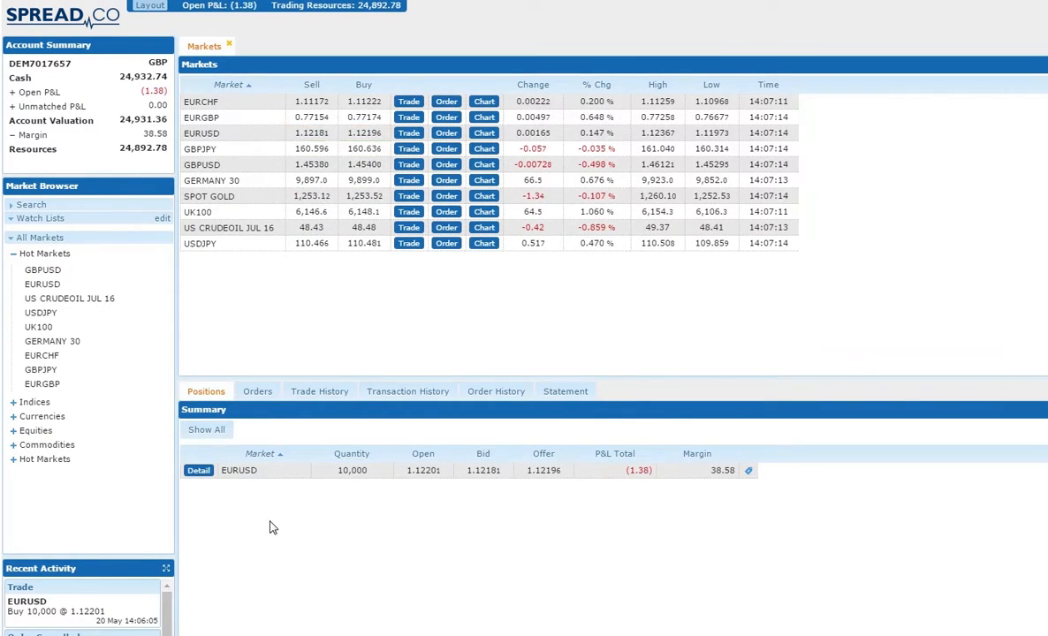
Open the EURUSD position's order window from the Positions panel.
left_click(198, 469)
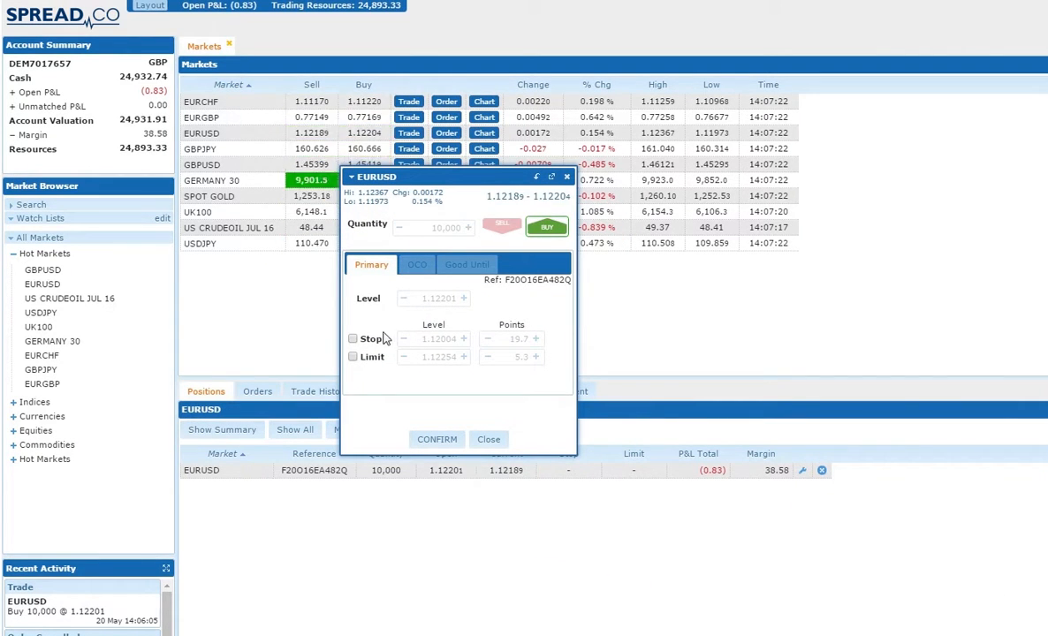
Add a stop at 1.12003 and a limit at 1.12248, confirm, and dismiss the confirmation.
left_click(354, 339)
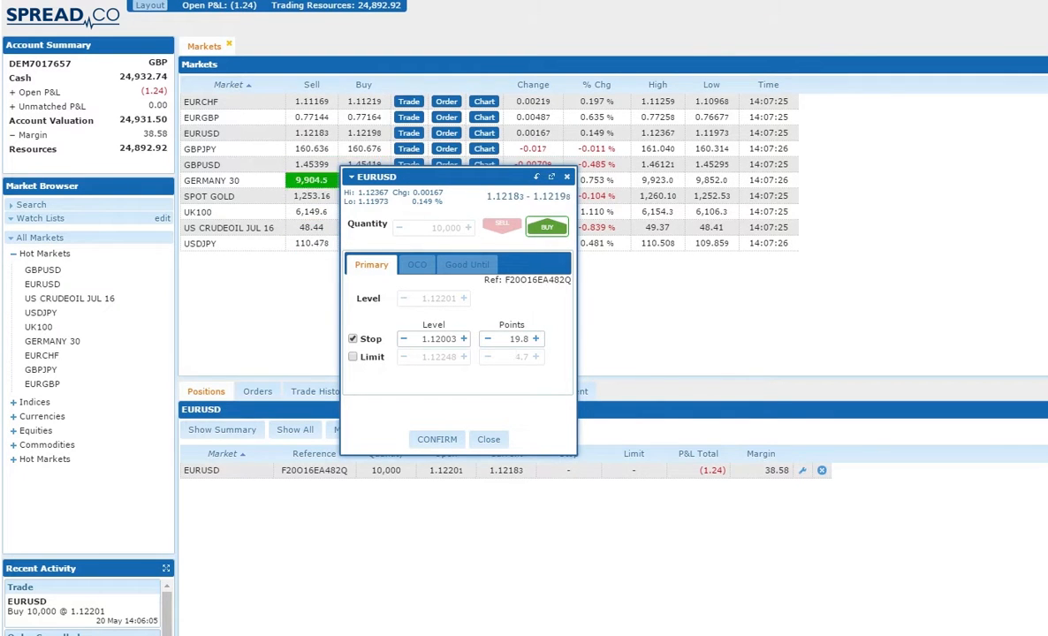
left_click(353, 357)
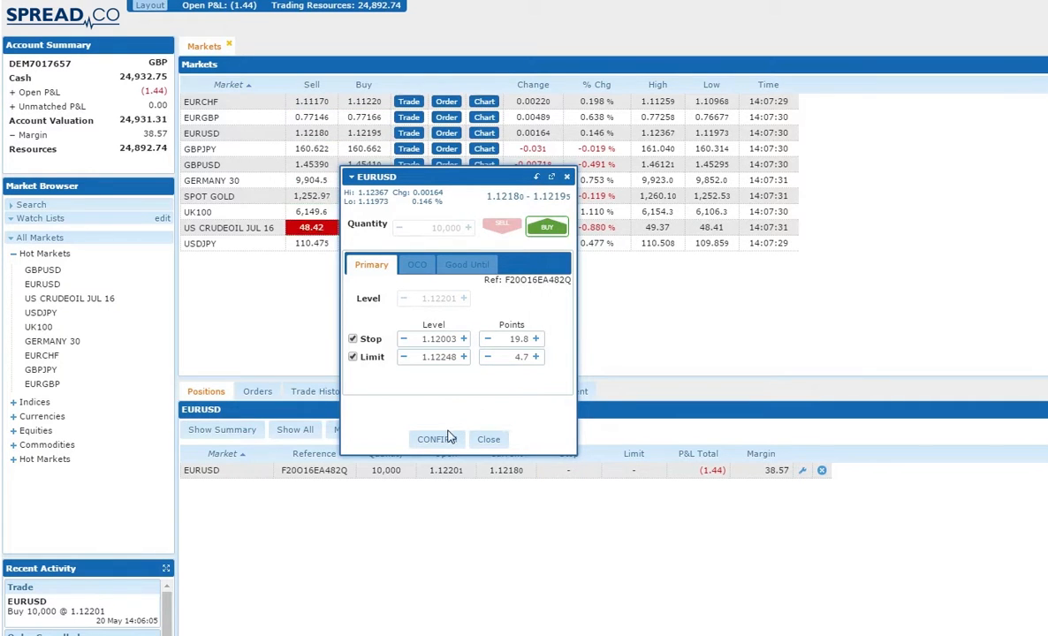
left_click(435, 439)
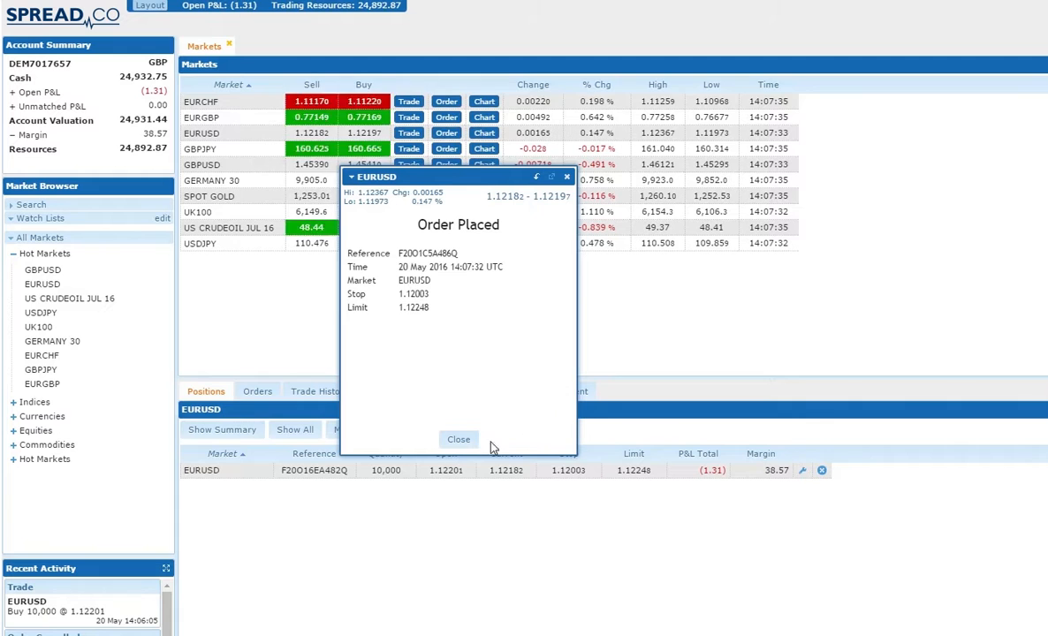
left_click(459, 439)
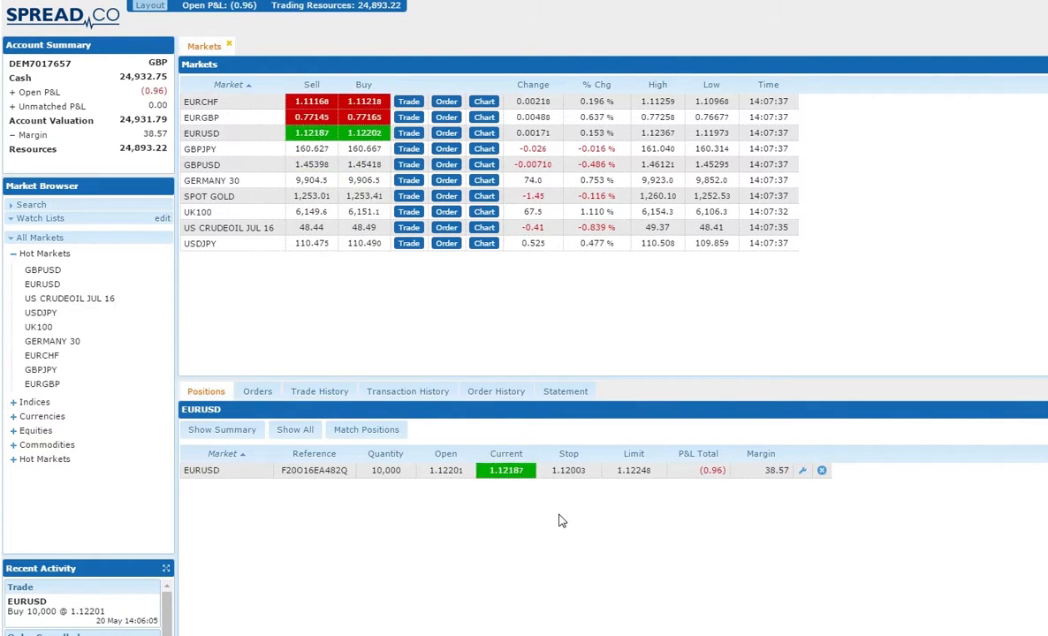